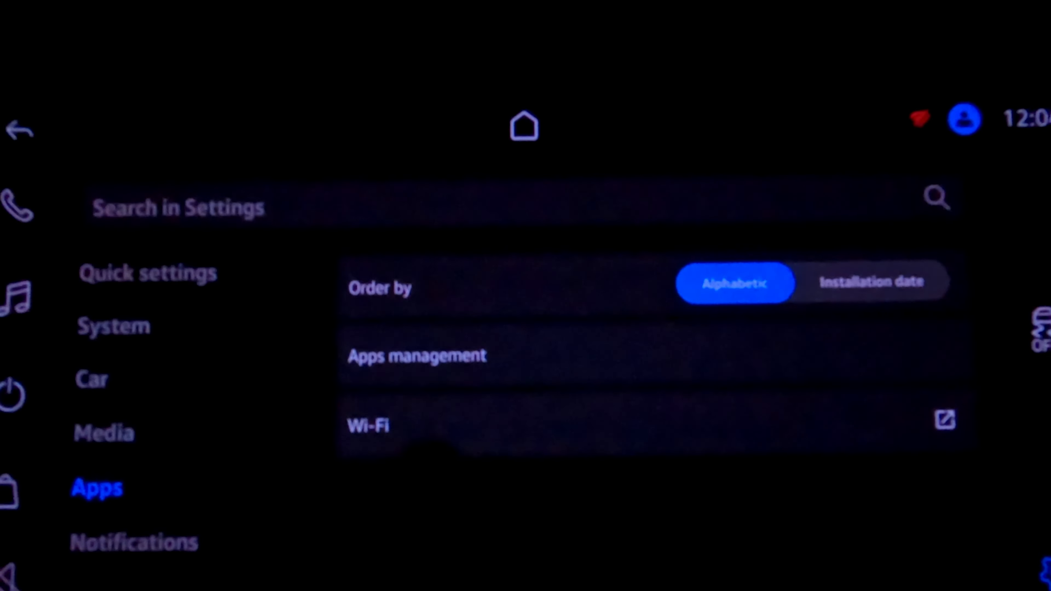
Switch Wi-Fi on in Settings > Apps and connect until 'I'm online!' appears
click(367, 426)
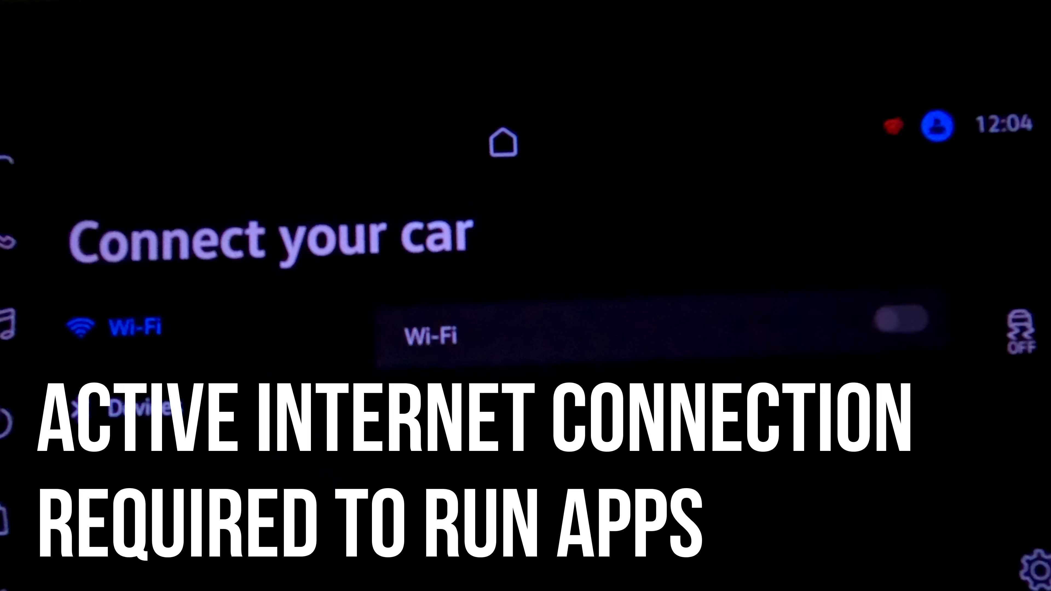
click(903, 322)
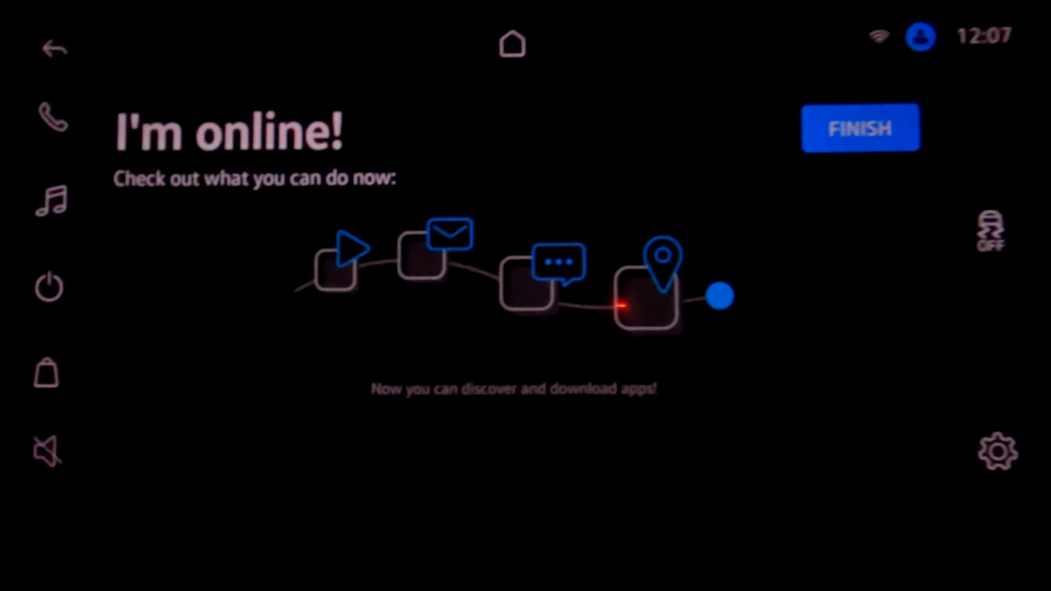
Finish the online setup and enter the VW Play Apps store listing Sygic, Gaana and Booking.com
click(860, 127)
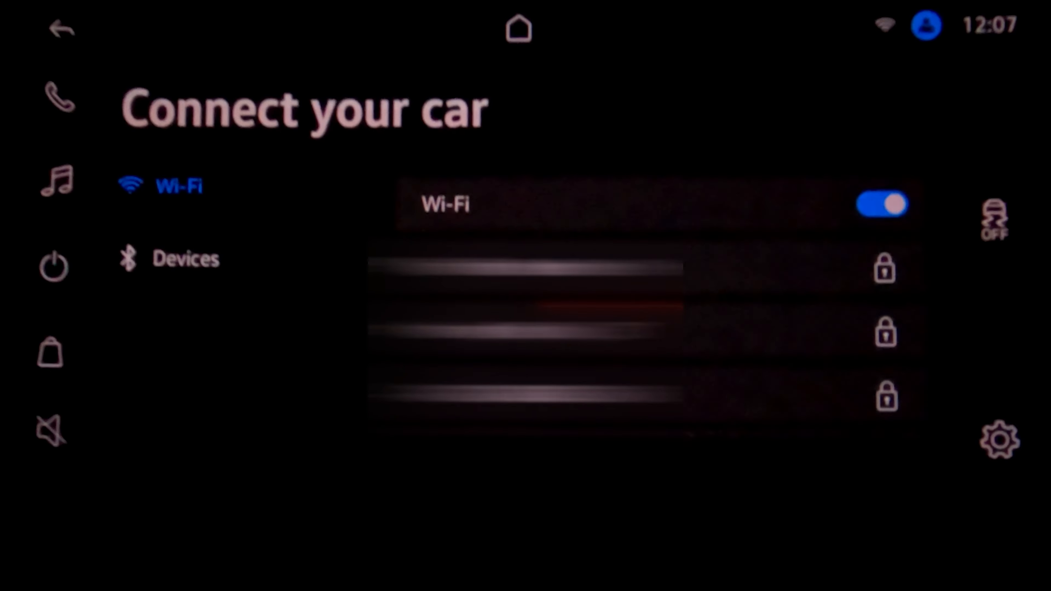
click(657, 272)
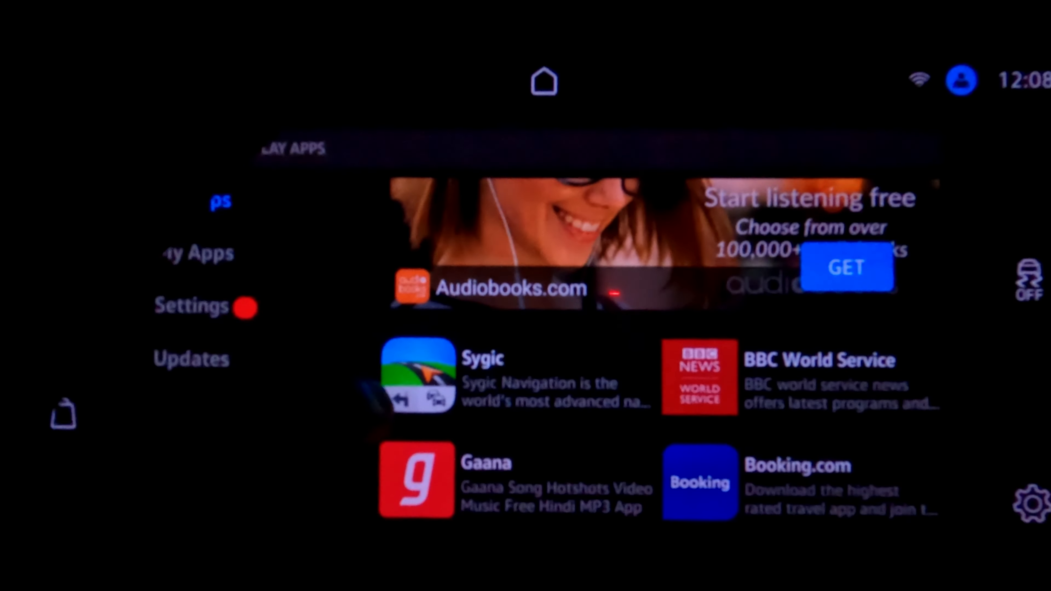
Show the Sygic Navigation details page from the All Apps list
click(483, 375)
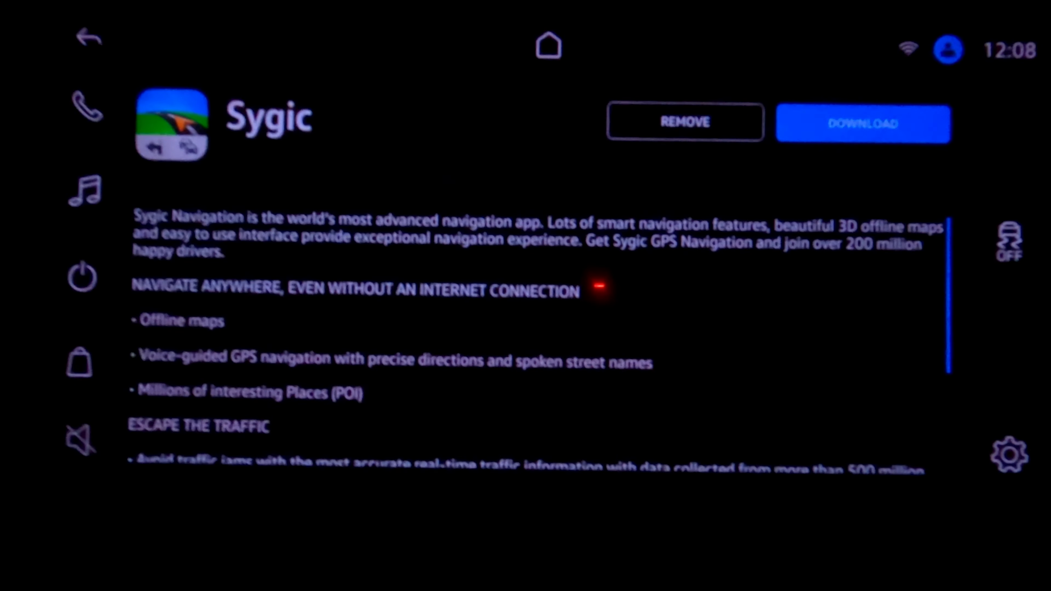
Return to the All Apps list with Sygic, BBC World Service, Gaana and Booking.com
click(65, 36)
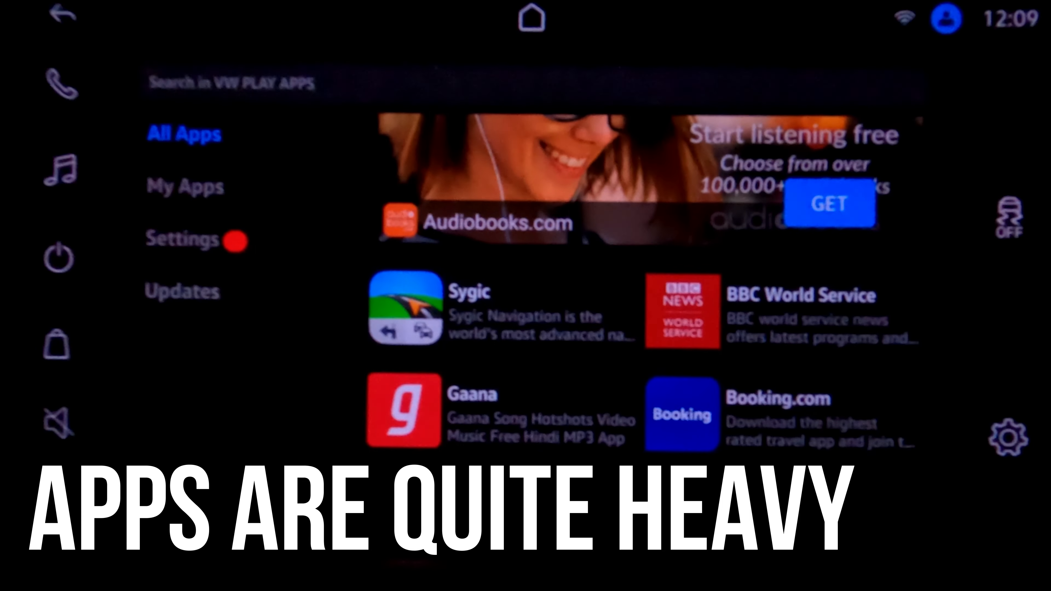
Leave the store and show Your apps with Audiobooks, BBC World Service and Gaana
click(529, 18)
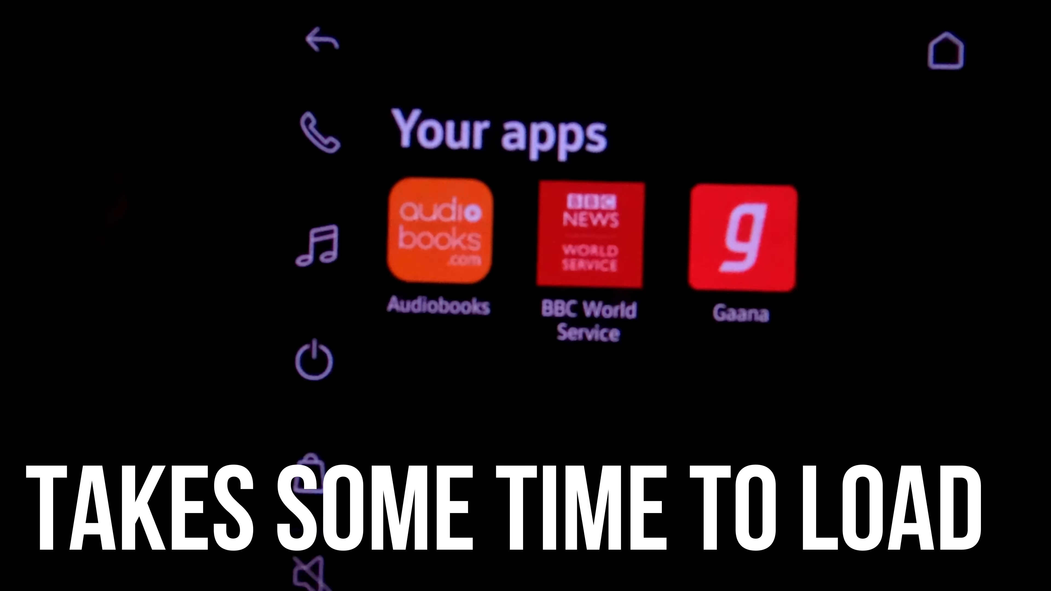
click(438, 240)
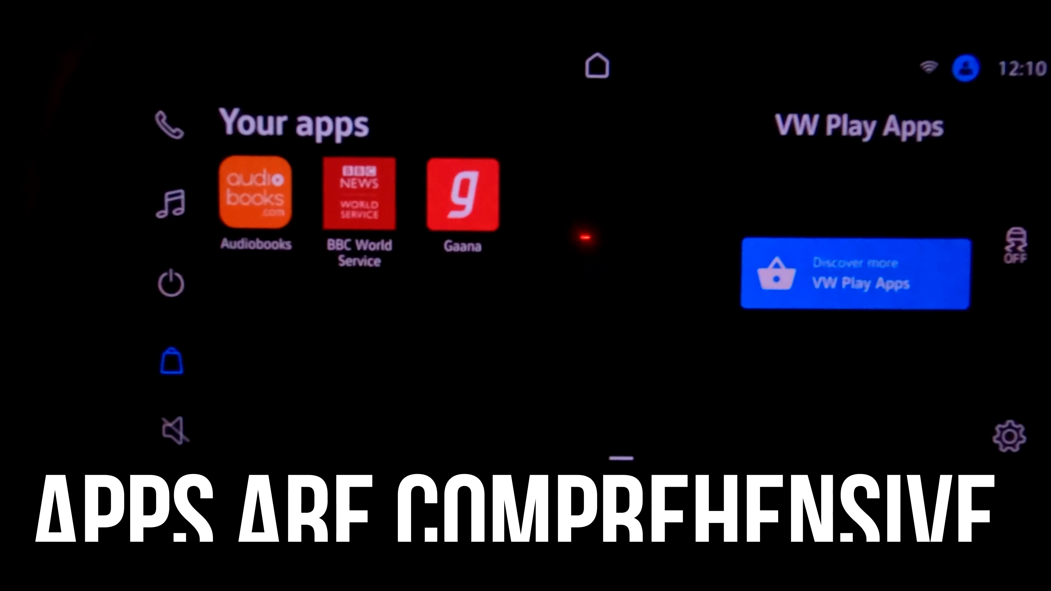
Launch Gaana from Your apps and browse its song collections with Ranjha in the player
click(359, 193)
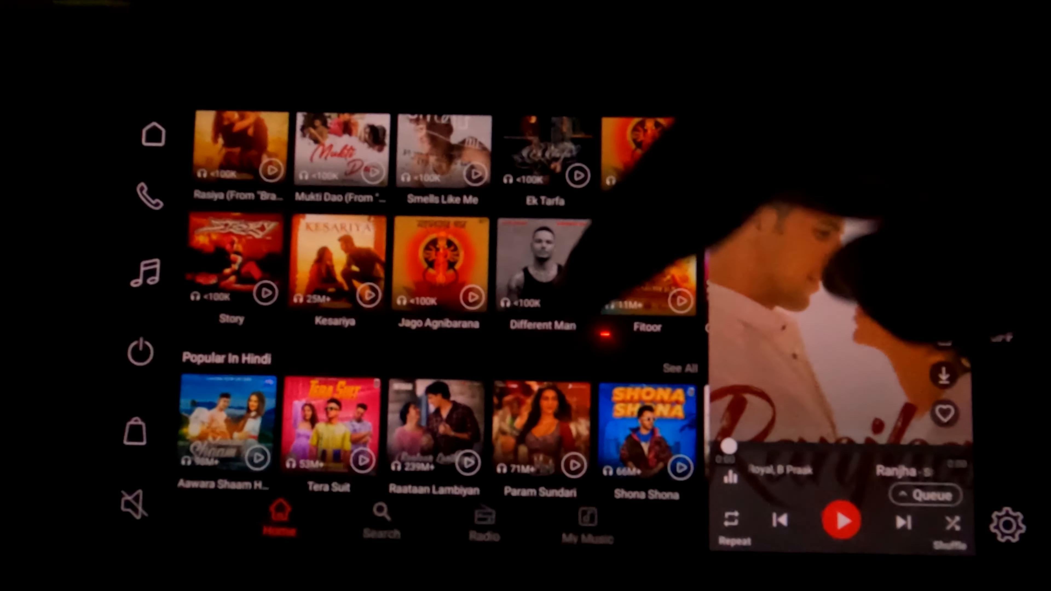
scroll(down, 3)
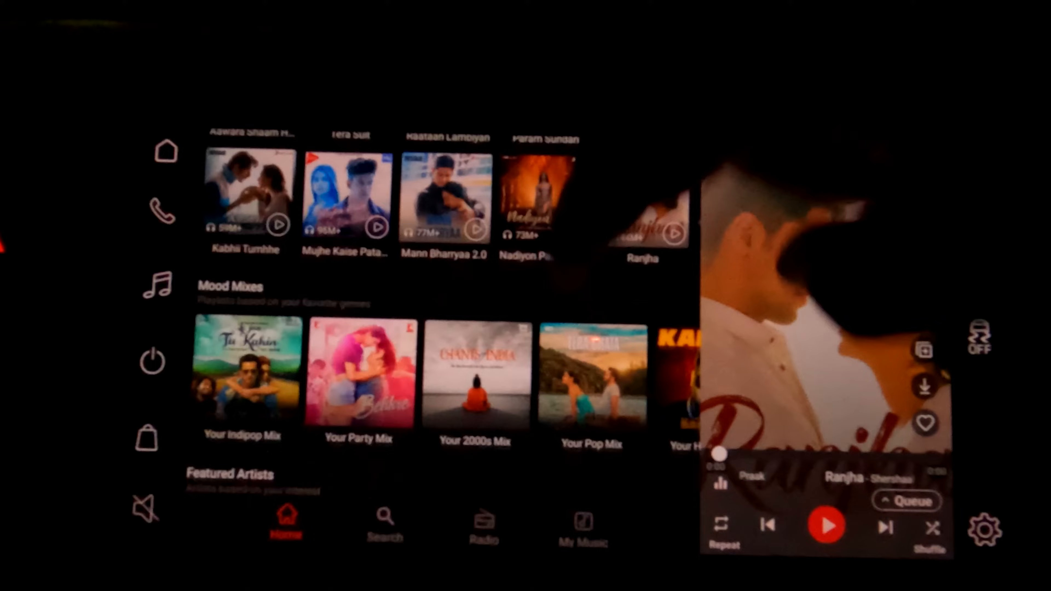